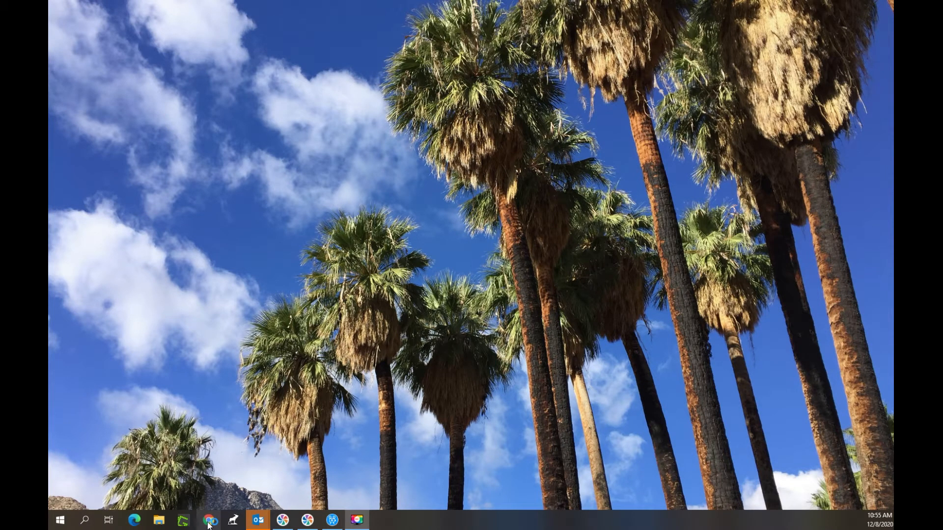
Launch Google Chrome from the taskbar to a new tab page.
{"action": "left_click", "coordinate": [209, 520]}
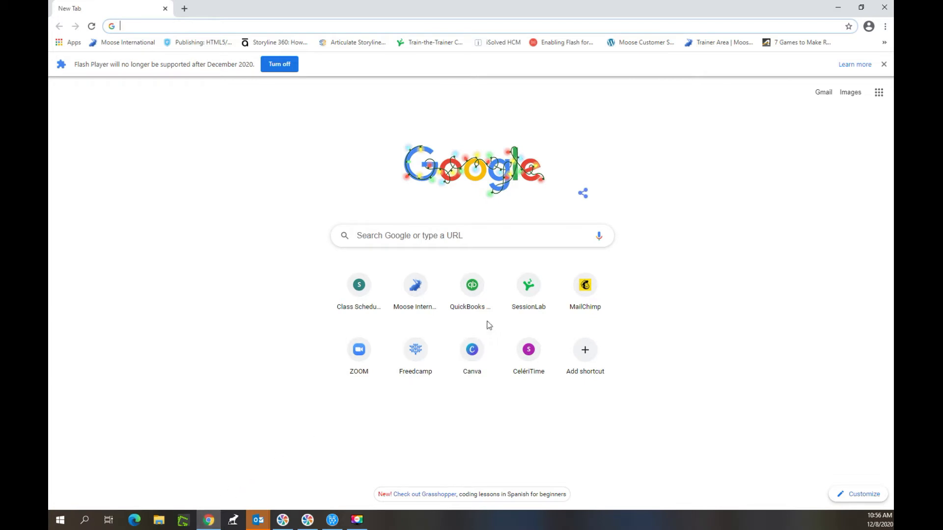
{"action": "mouse_move", "coordinate": [472, 284]}
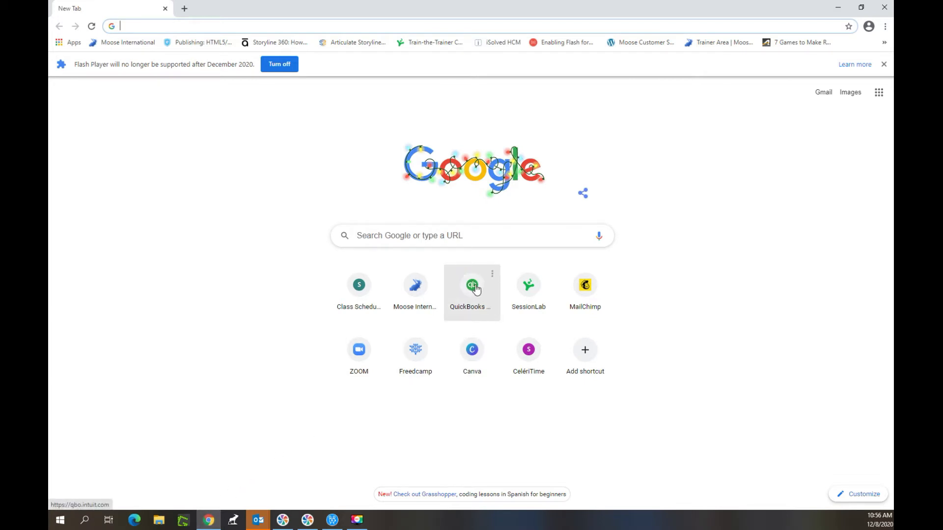
Go to the QuickBooks Online sign-in page via the new-tab shortcut tile.
{"action": "left_click", "coordinate": [472, 285]}
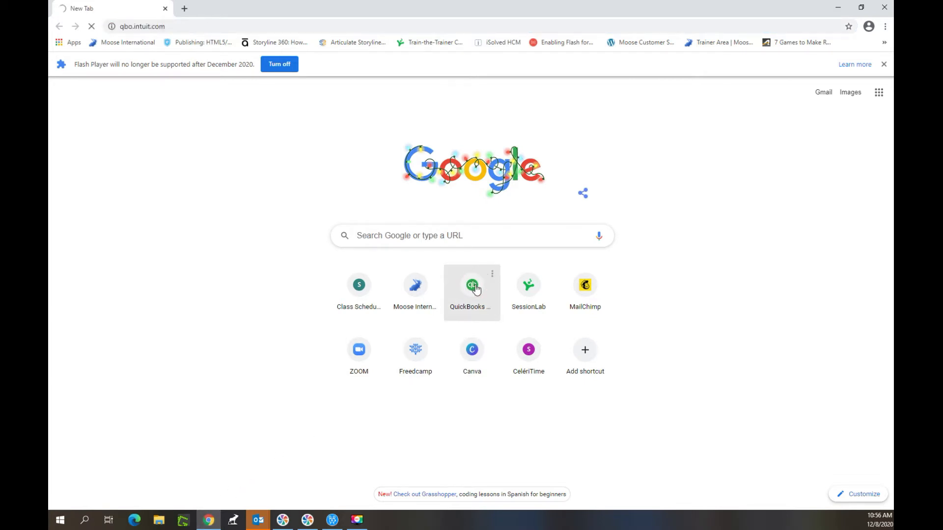
{"action": "left_click", "coordinate": [471, 284]}
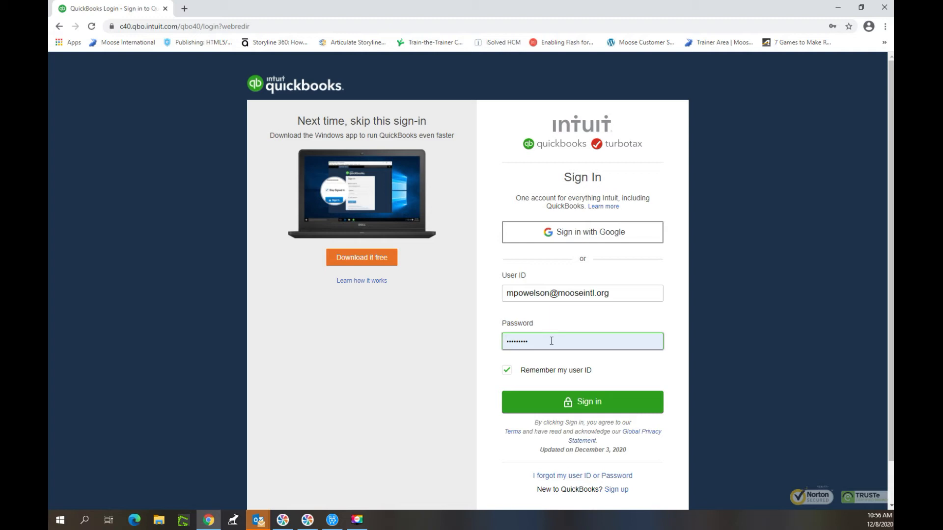
{"action": "mouse_move", "coordinate": [545, 372]}
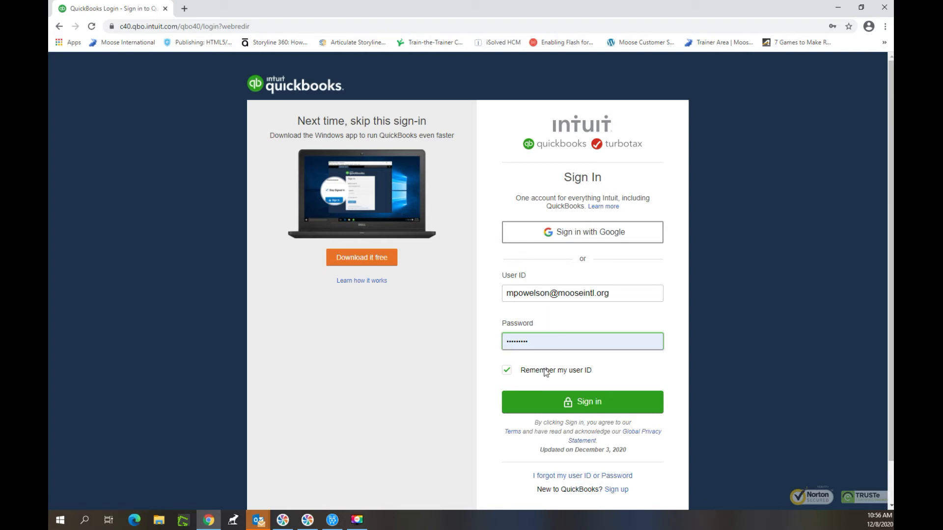
Turn off 'Remember my user ID' on the sign-in form.
{"action": "left_click", "coordinate": [506, 370]}
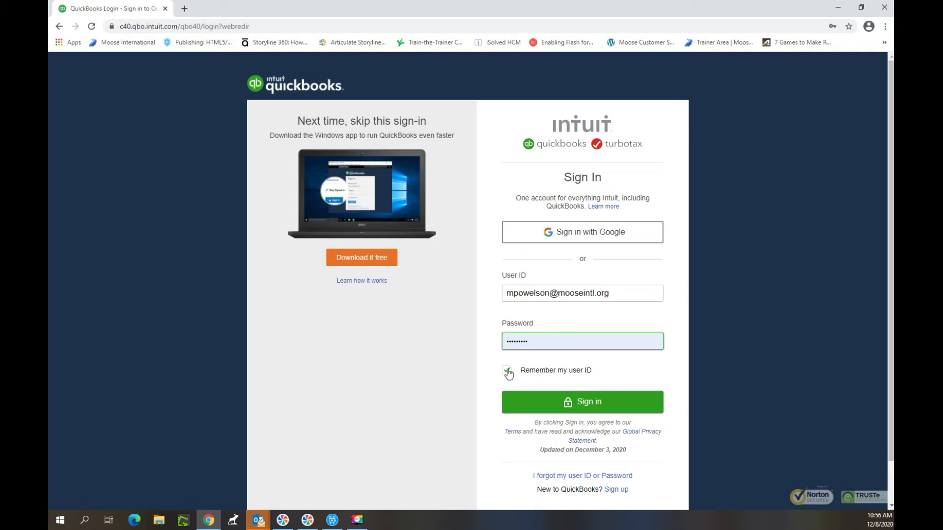
{"action": "left_click", "coordinate": [507, 370]}
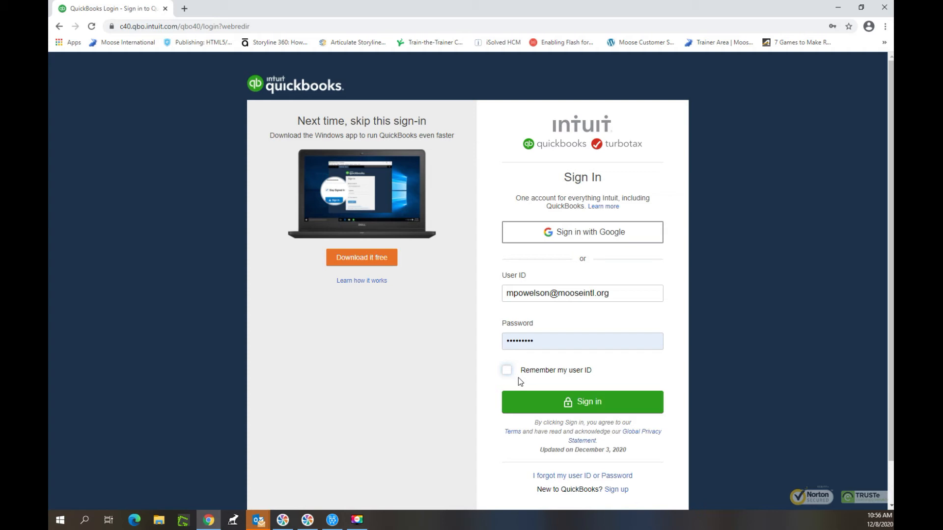
{"action": "mouse_move", "coordinate": [520, 382]}
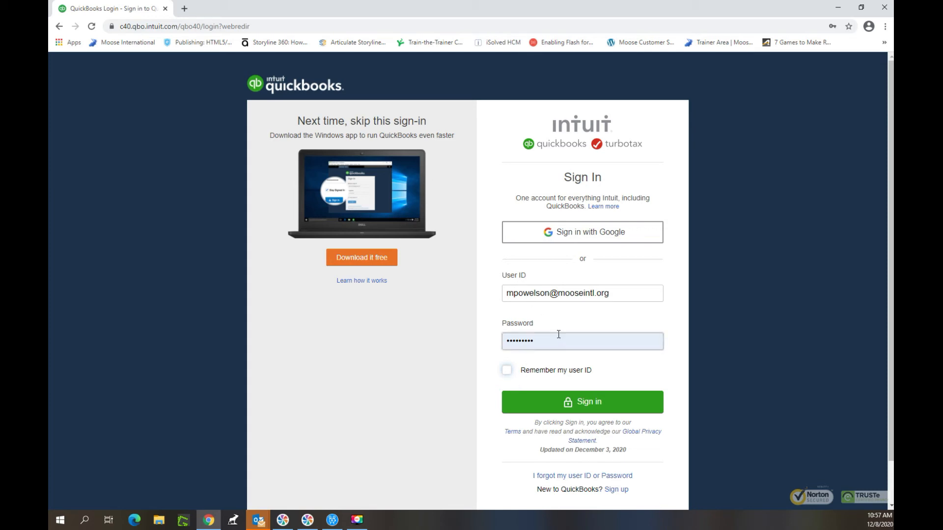
Sign in with the prefilled credentials to reach the company selection list.
{"action": "left_click", "coordinate": [581, 341]}
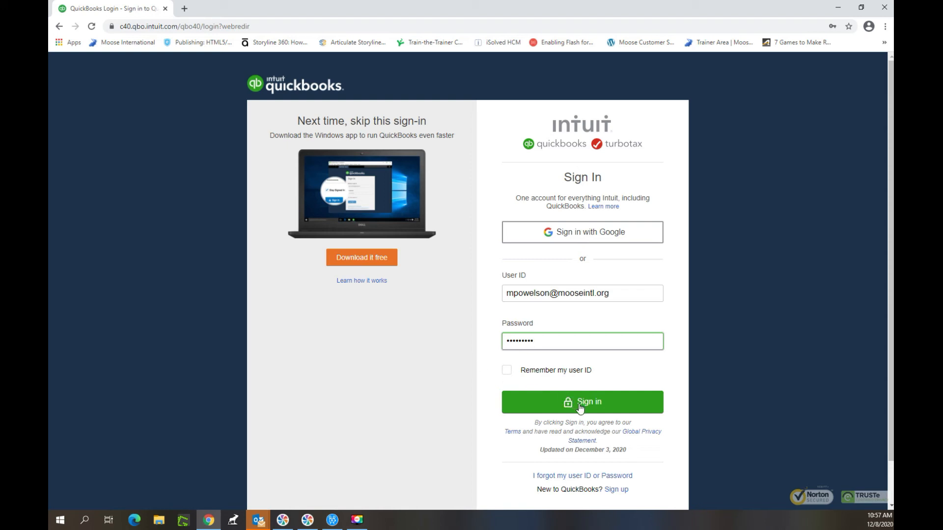
{"action": "left_click", "coordinate": [581, 402]}
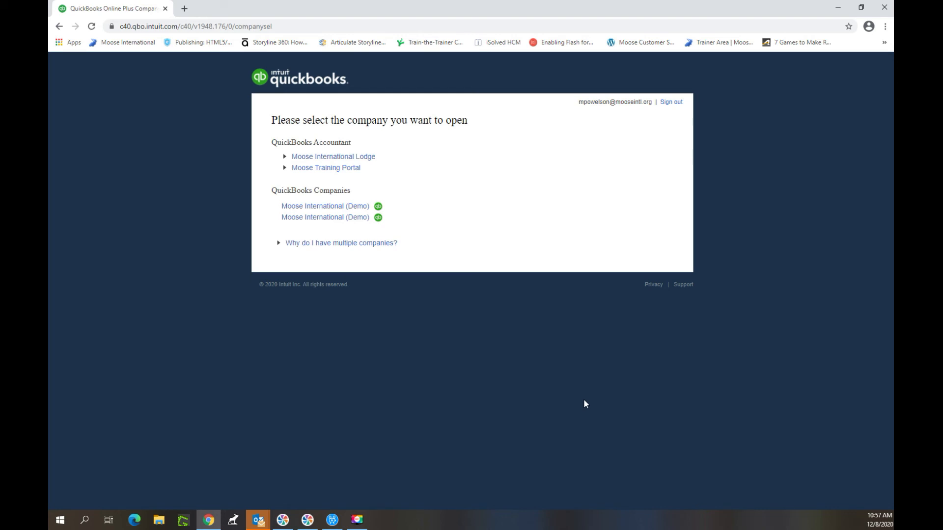
{"action": "mouse_move", "coordinate": [578, 367]}
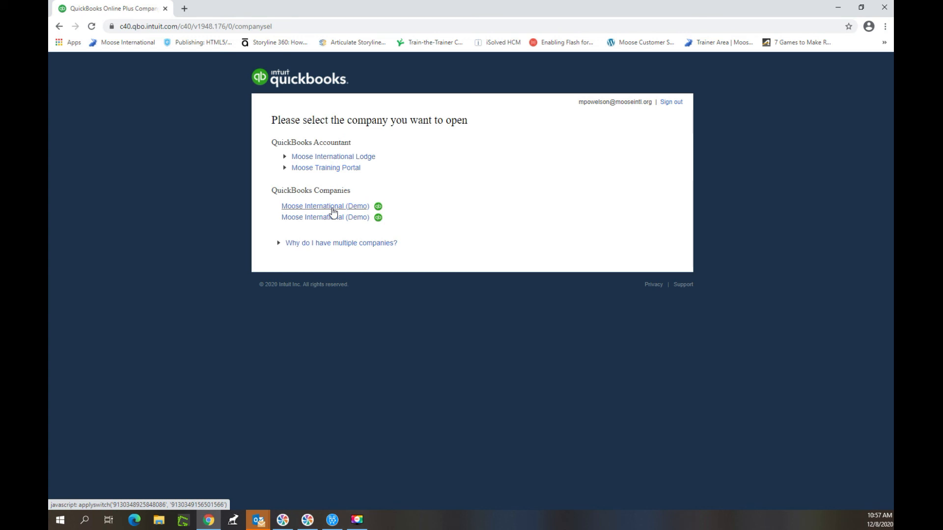
Open the first Moose International (Demo) company so its dashboard loads.
{"action": "left_click", "coordinate": [325, 206]}
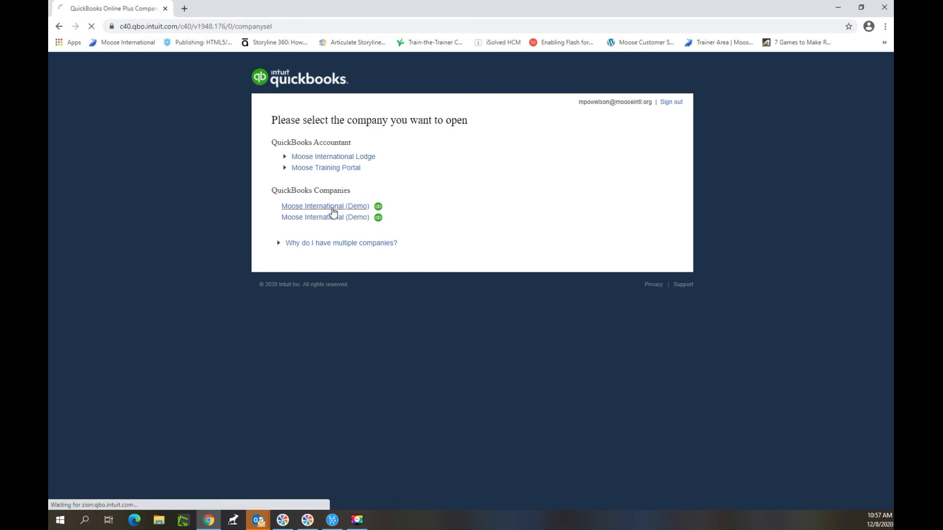
{"action": "left_click", "coordinate": [325, 206]}
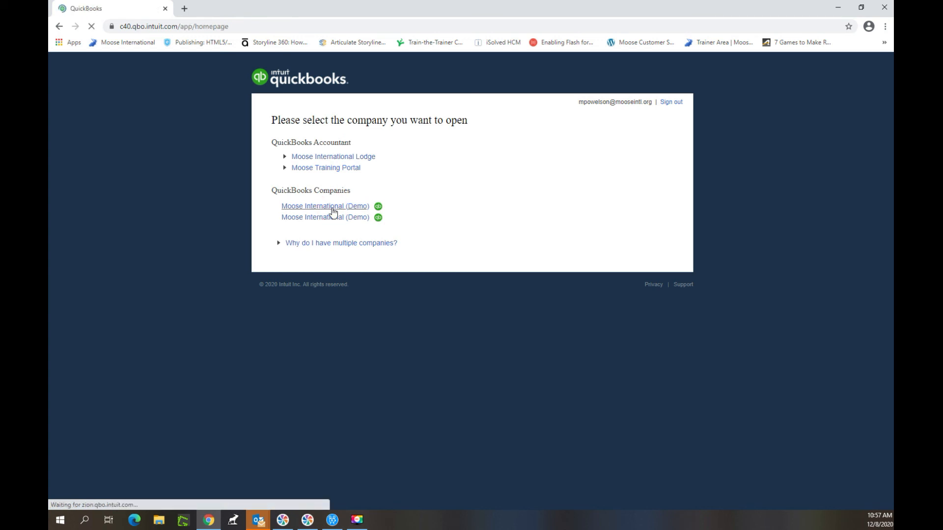
{"action": "left_click", "coordinate": [324, 206]}
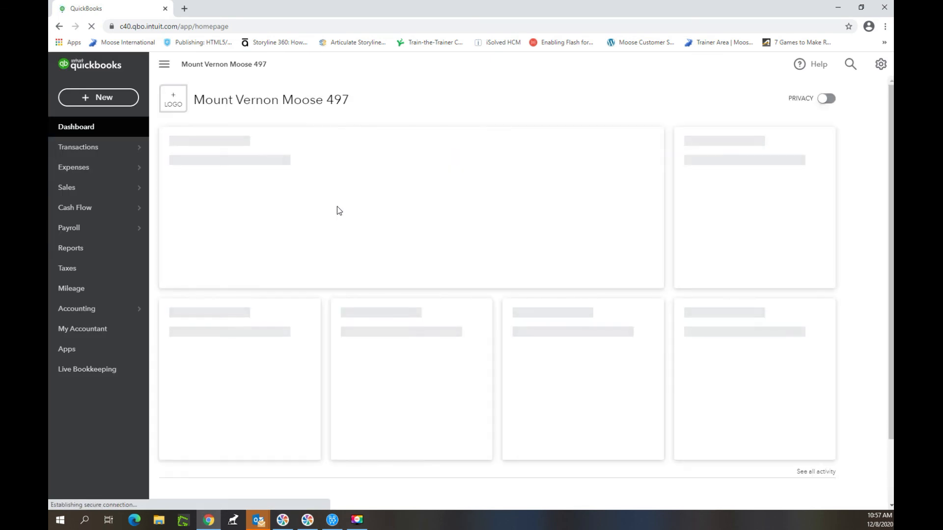